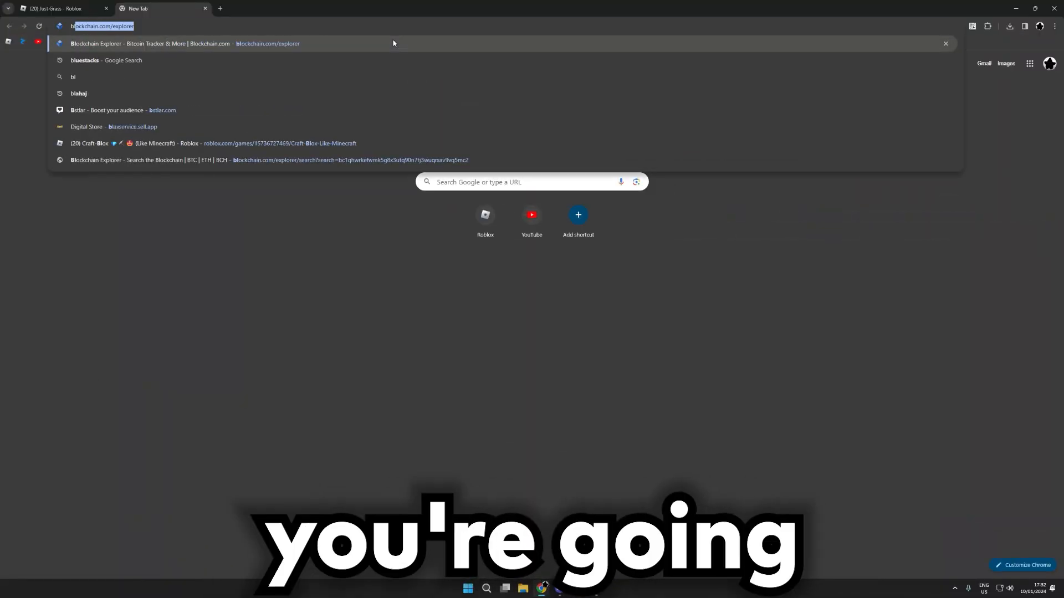
- Search Google for 'bluestacks' and open the official bluestacks.com site
{"action": "type", "text": "bluestacks"}
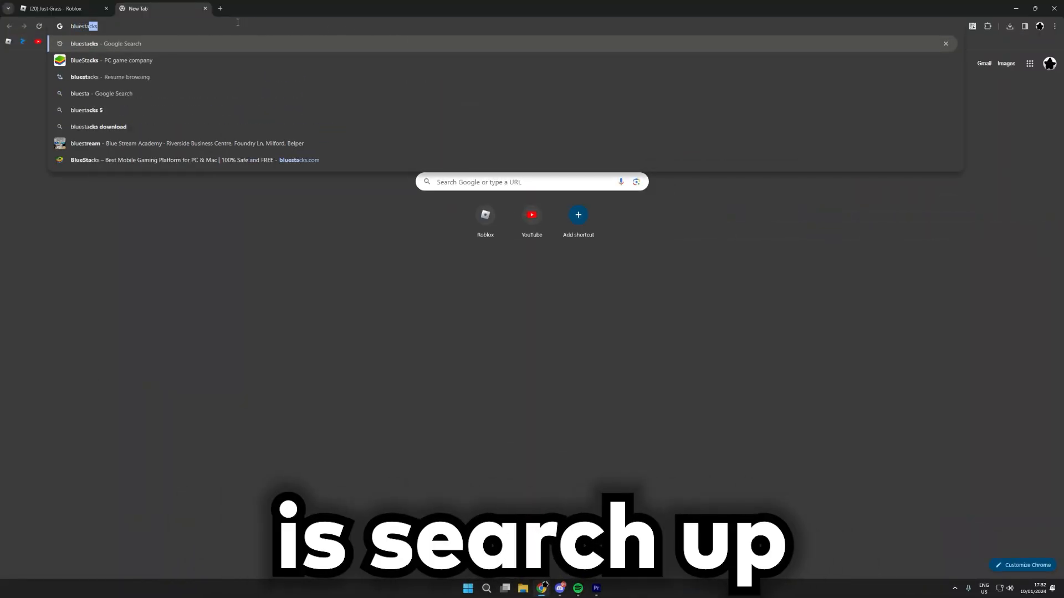
{"action": "key", "text": "Return"}
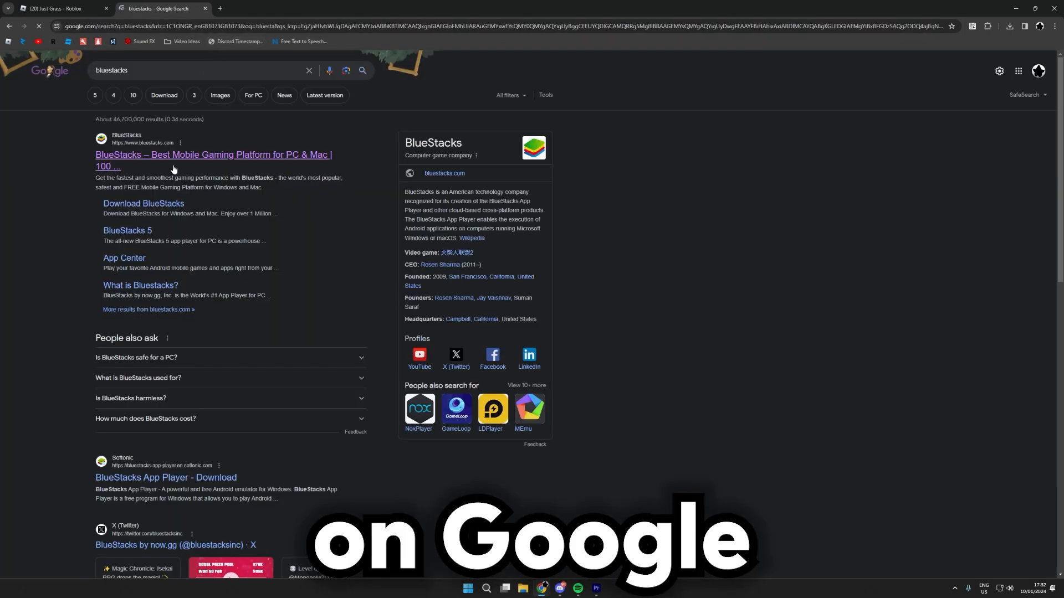
{"action": "left_click", "coordinate": [213, 159]}
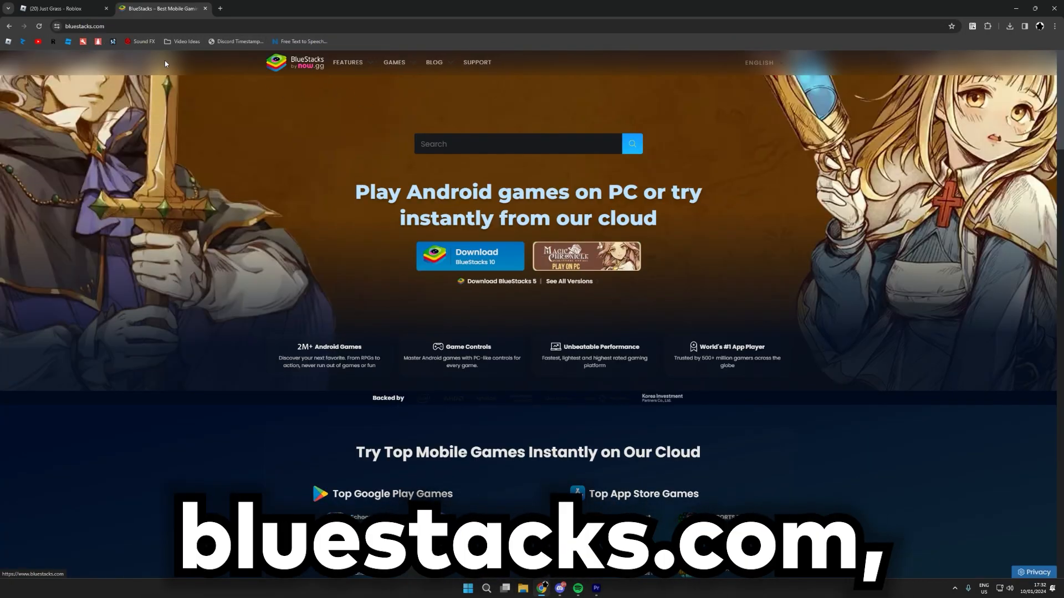
{"action": "left_click", "coordinate": [585, 256]}
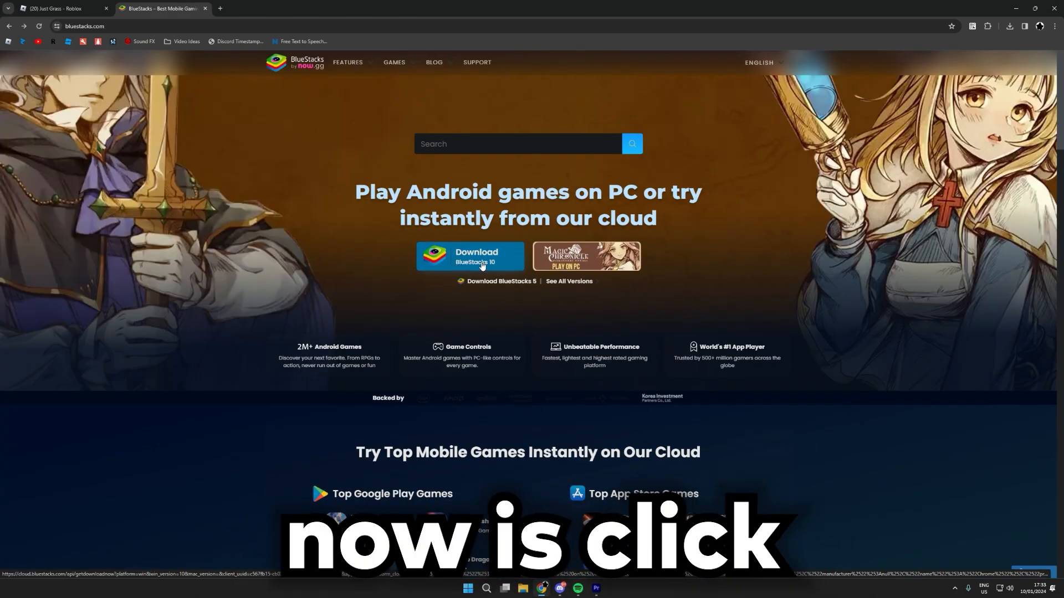
- Download the BlueStacks 10 installer and run it so its permission prompt appears
{"action": "left_click", "coordinate": [469, 256]}
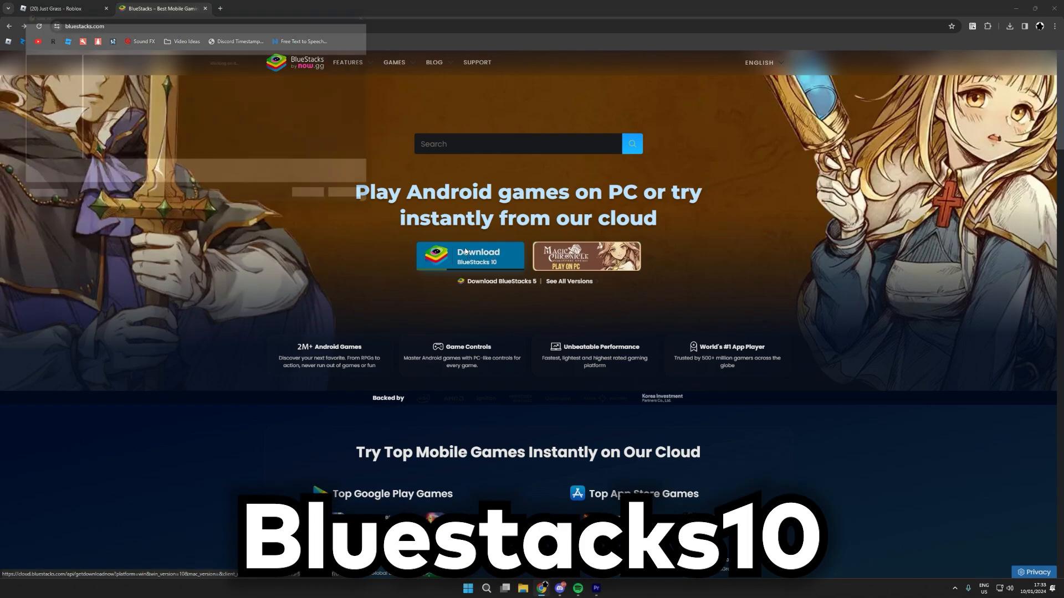
{"action": "left_click", "coordinate": [470, 256]}
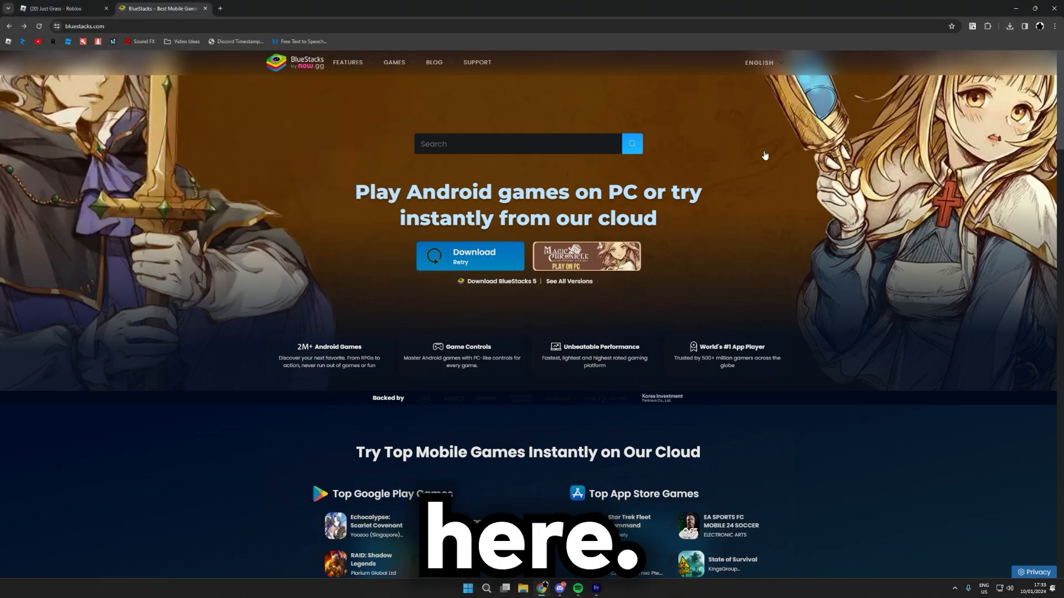
{"action": "left_click", "coordinate": [469, 259]}
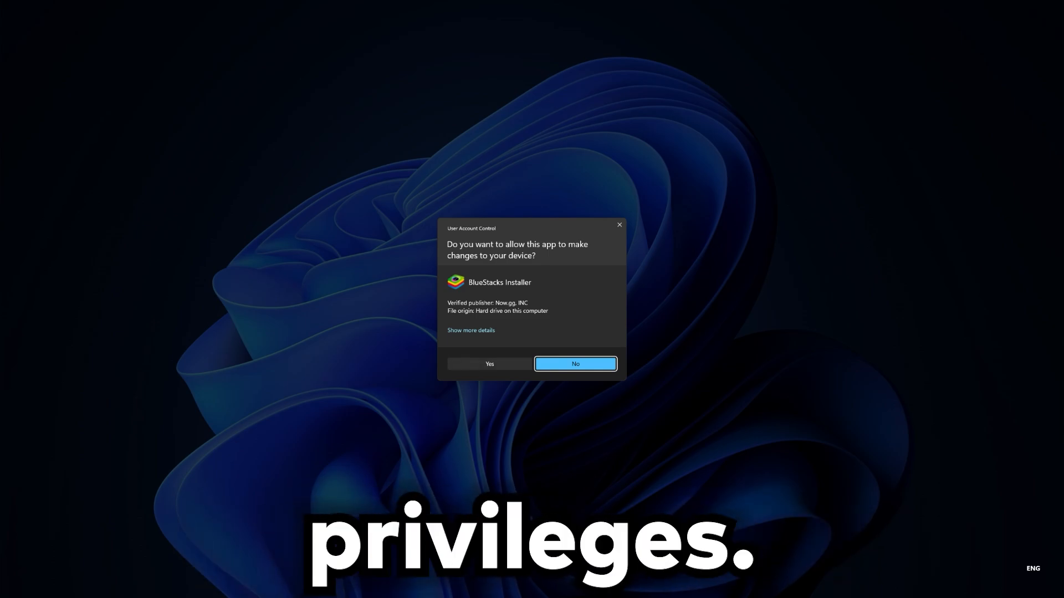
- Allow device changes, start Install now, accept the terms and let BlueStacks install to completion
{"action": "left_click", "coordinate": [575, 363]}
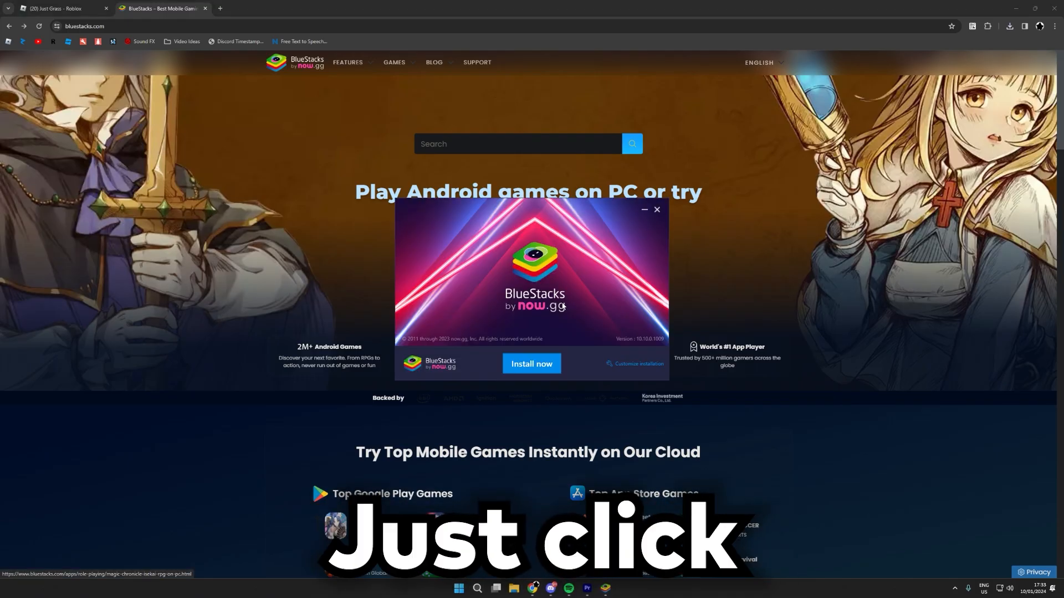
{"action": "left_click", "coordinate": [531, 363]}
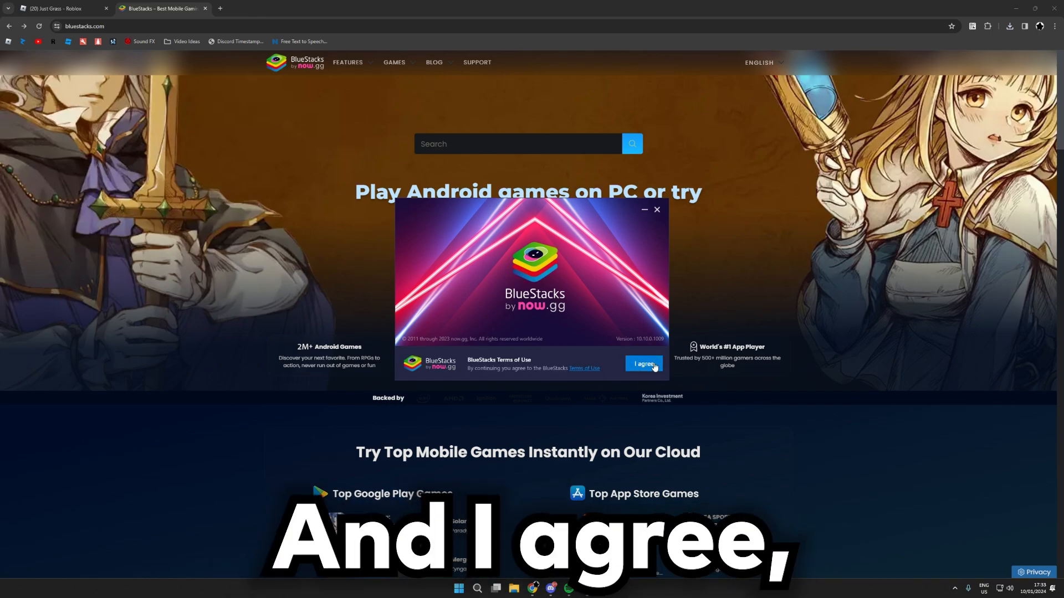
{"action": "left_click", "coordinate": [643, 365]}
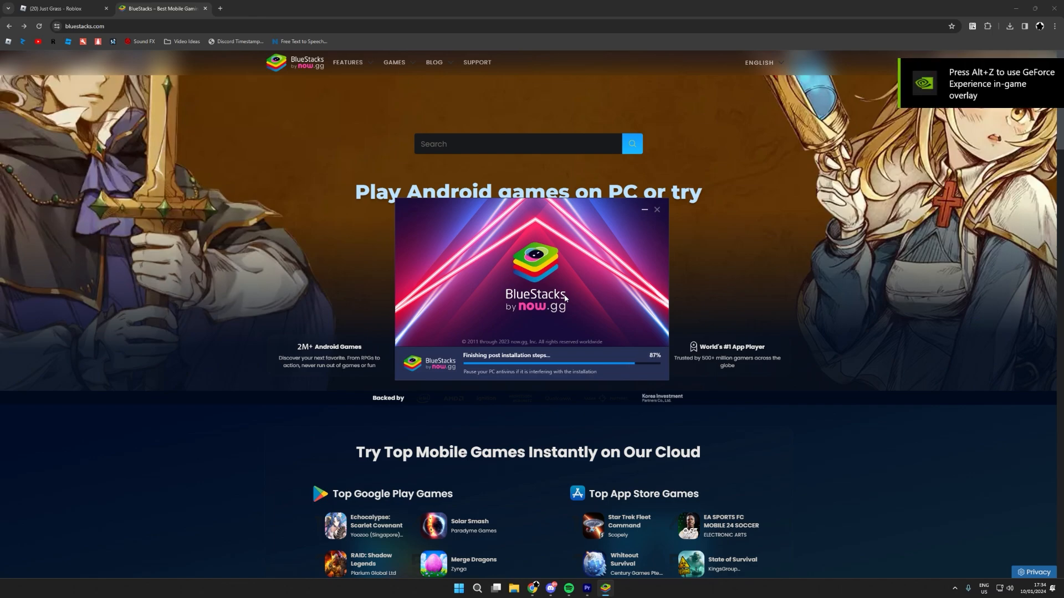
{"action": "left_click", "coordinate": [654, 210]}
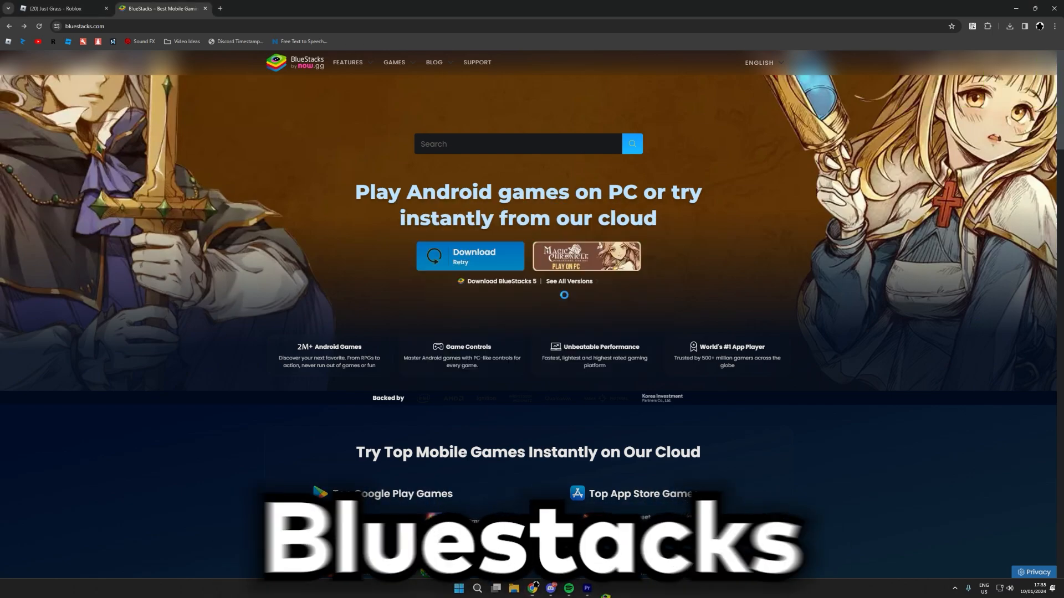
- Dismiss the game-search and App Player onboarding tips and launch the App Player home screen
{"action": "left_click", "coordinate": [470, 256]}
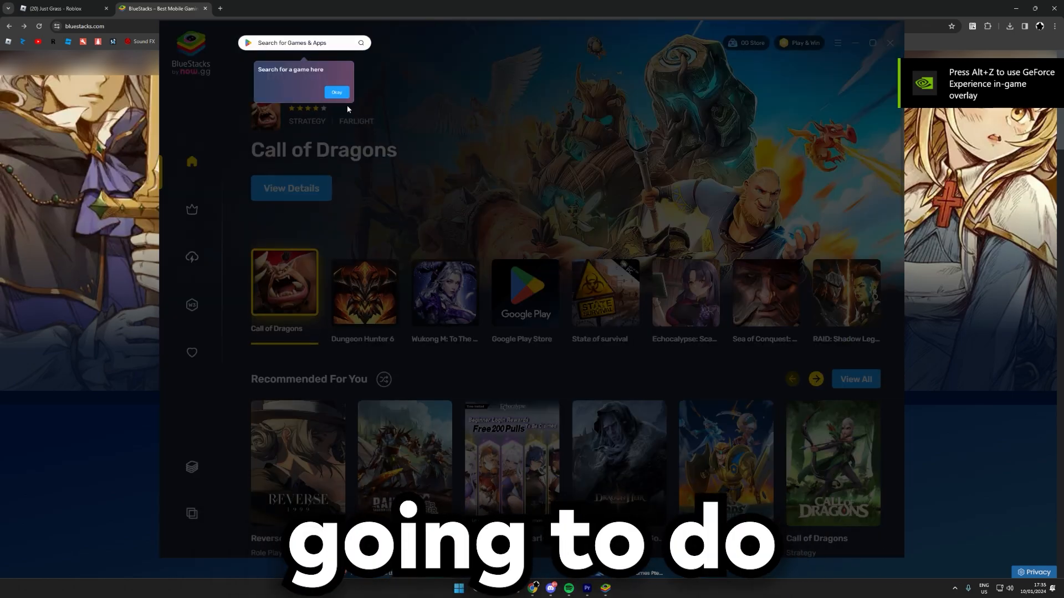
{"action": "type", "text": "Honkai: Star Rail"}
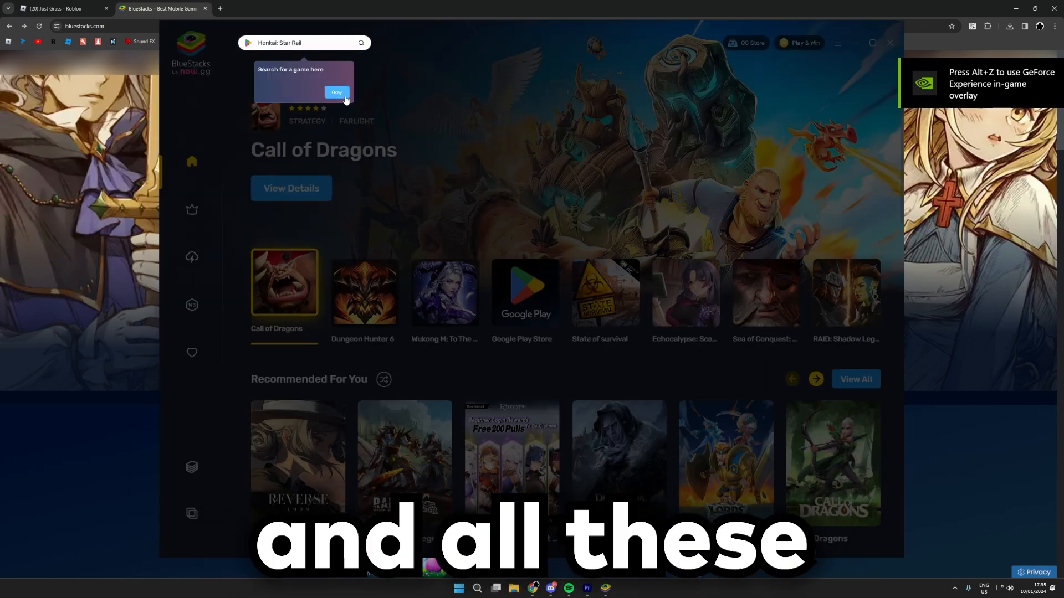
{"action": "left_click", "coordinate": [336, 93]}
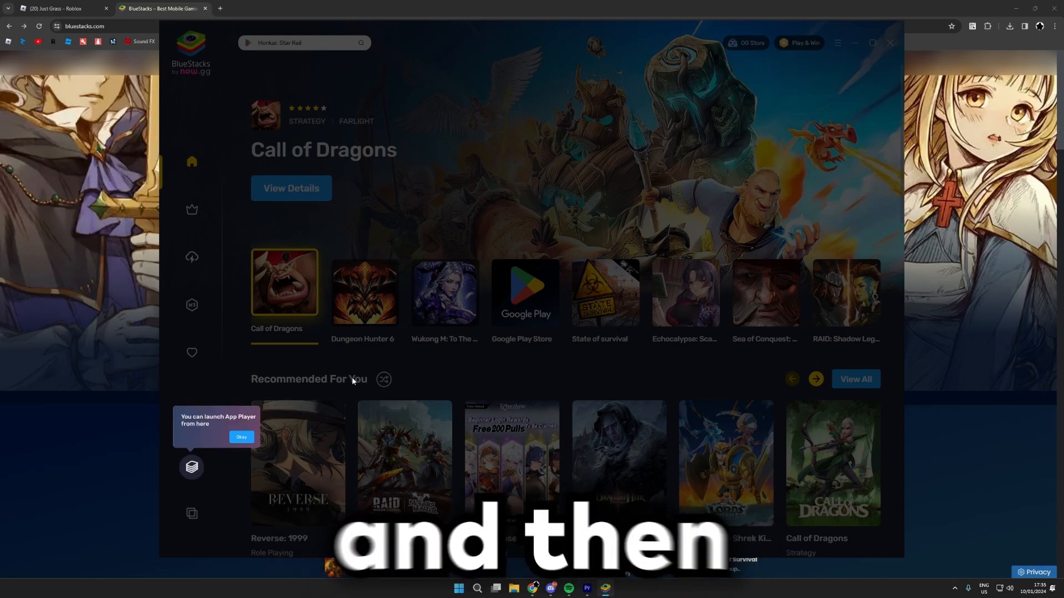
{"action": "left_click", "coordinate": [241, 446]}
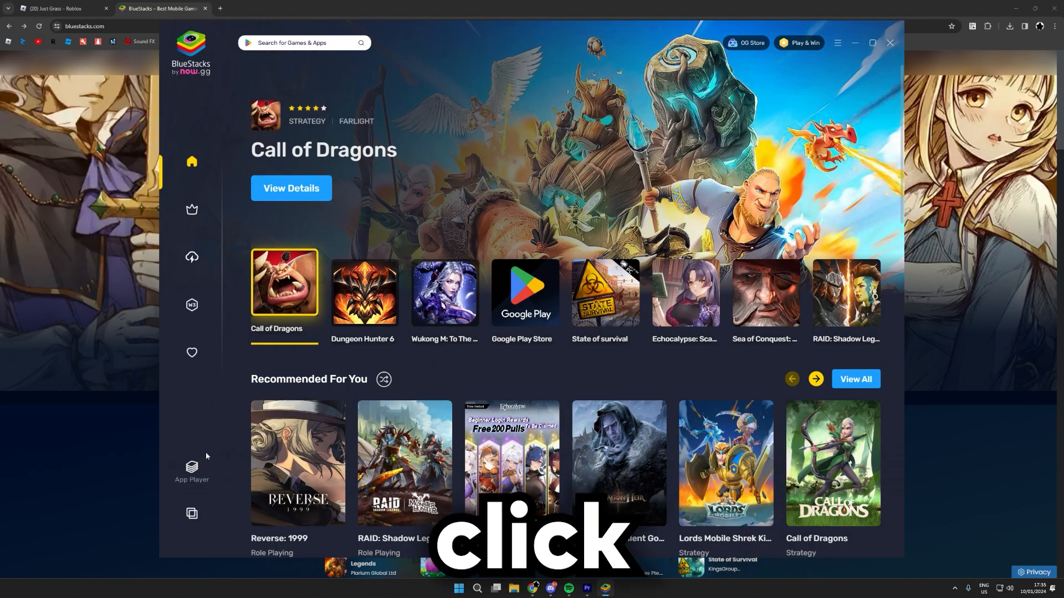
{"action": "left_click", "coordinate": [292, 43]}
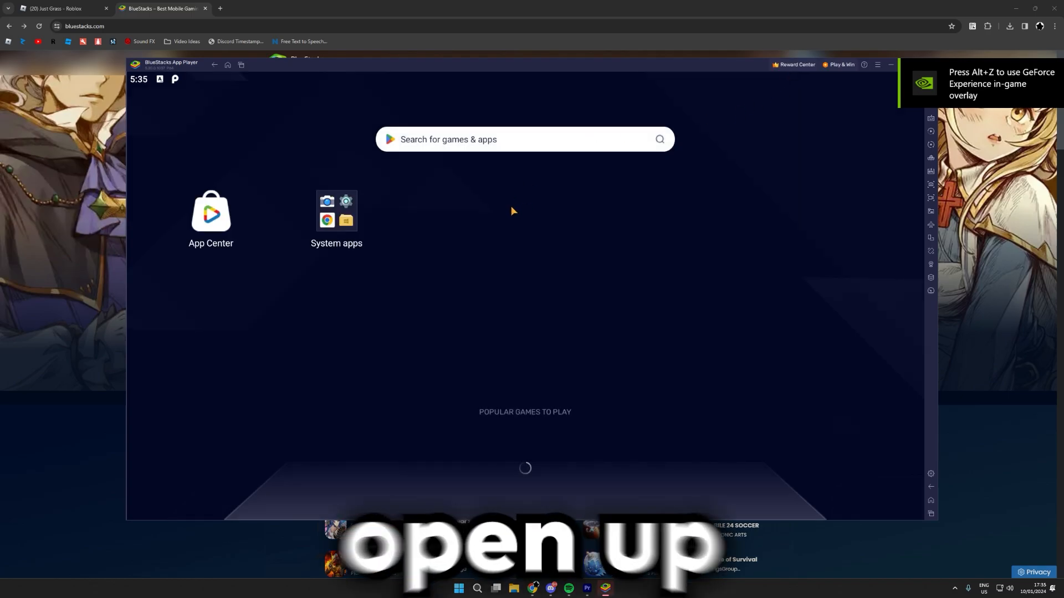
- Launch Chrome from the emulator's System apps and switch the App Player to full screen
{"action": "left_click", "coordinate": [335, 211]}
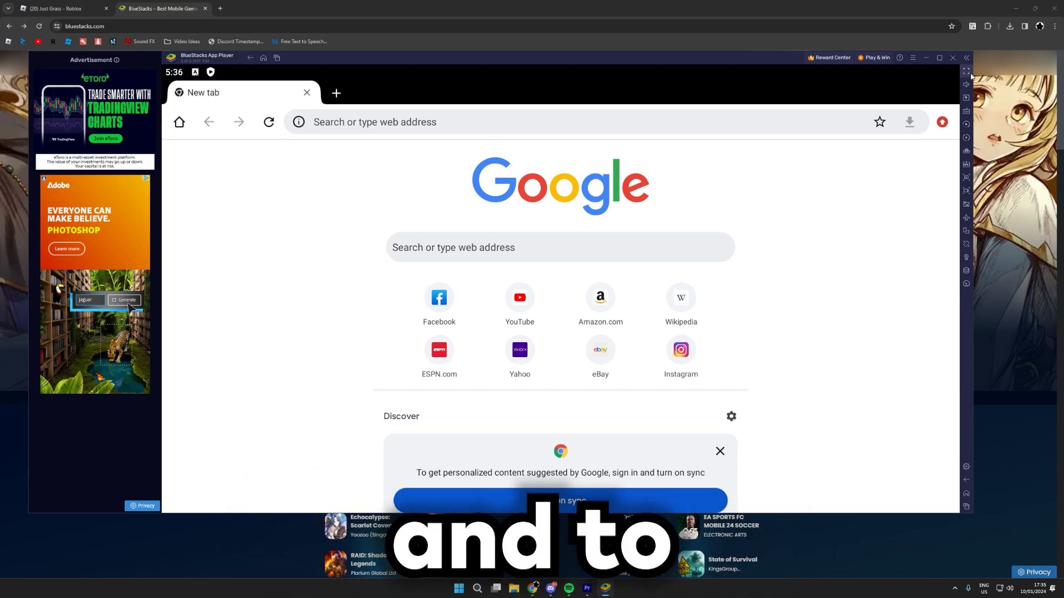
{"action": "key", "text": "f11"}
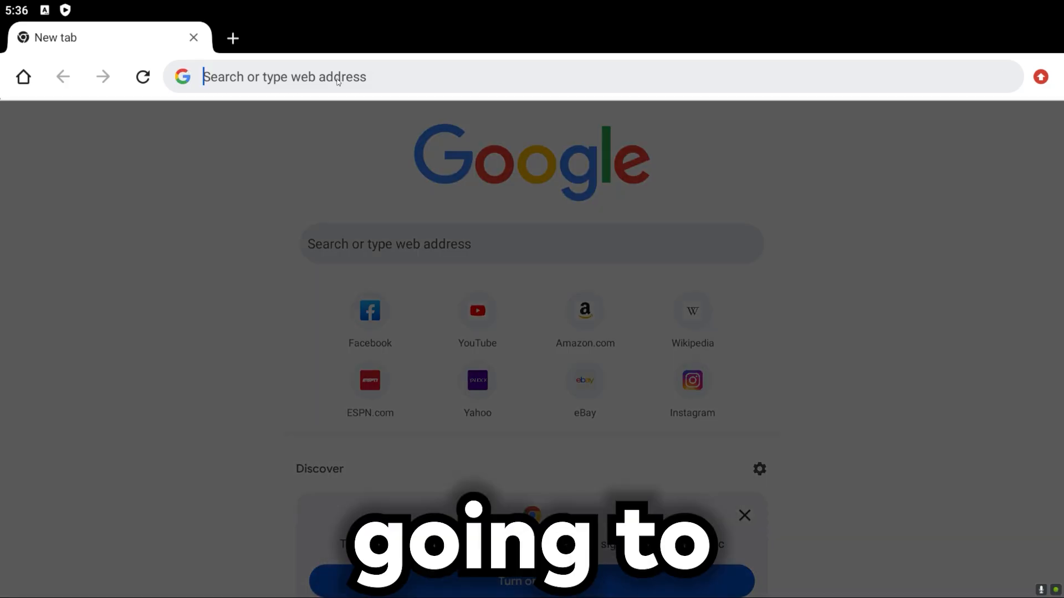
- Go to arceusx.com in the emulator's Chrome and scroll to the Download Arceus X Neo section
{"action": "type", "text": "arc"}
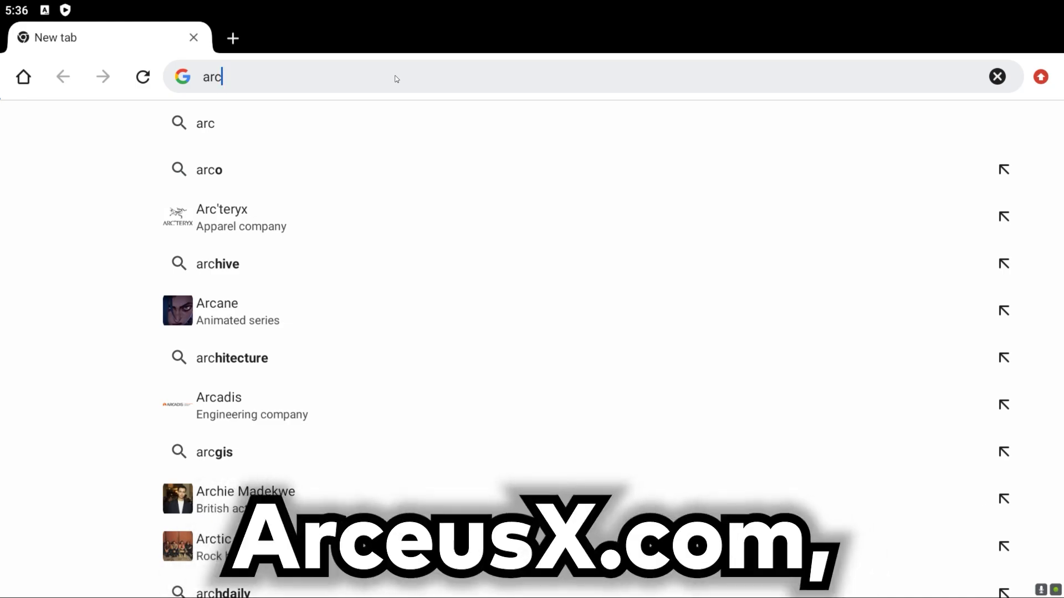
{"action": "type", "text": "eus"}
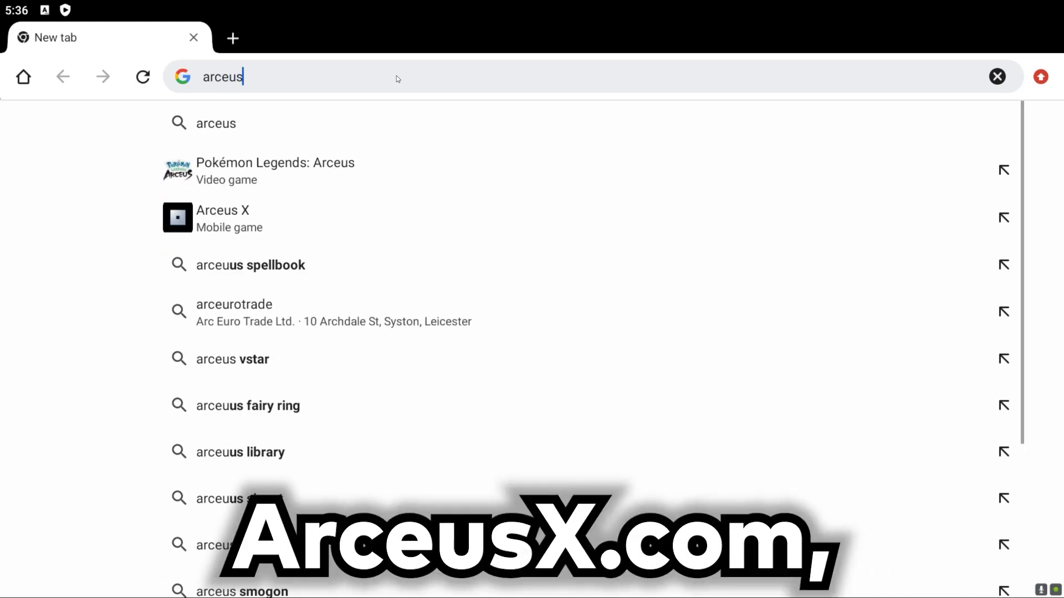
{"action": "type", "text": "x.com"}
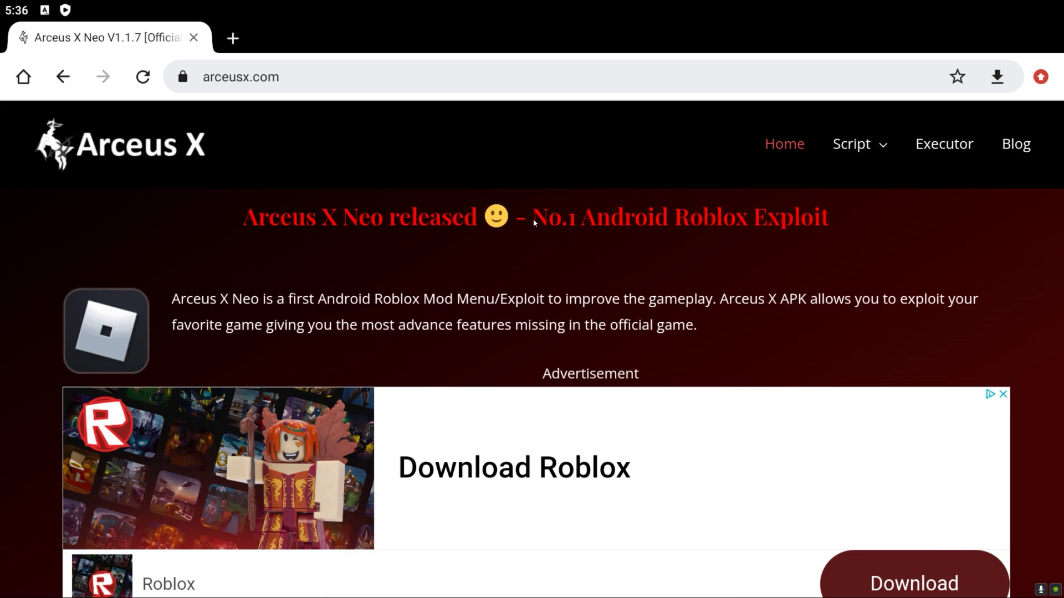
{"action": "scroll", "scroll_direction": "down", "scroll_amount": 3}
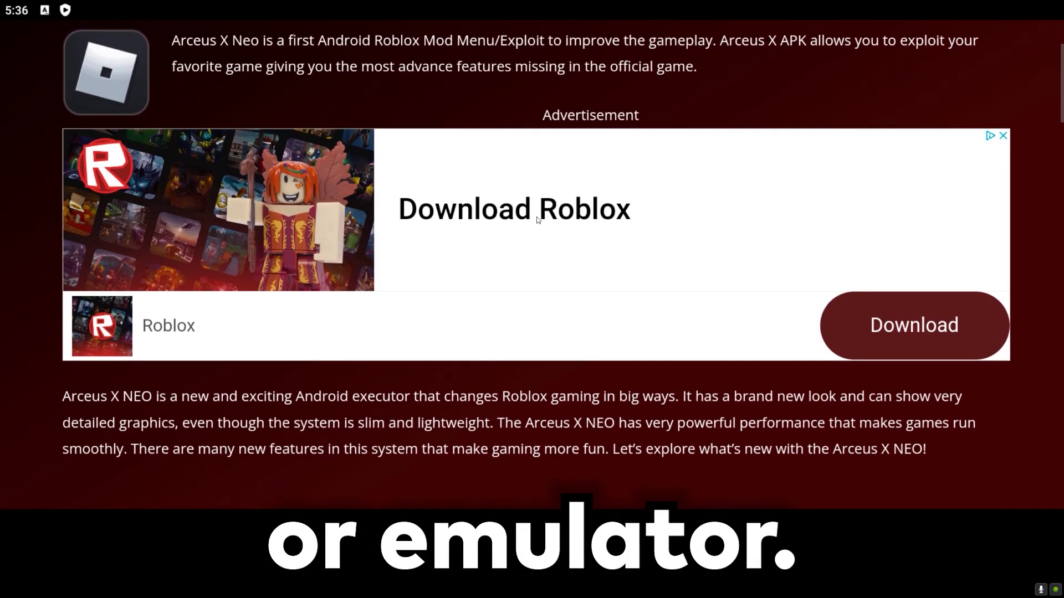
{"action": "scroll", "scroll_direction": "down", "scroll_amount": 3}
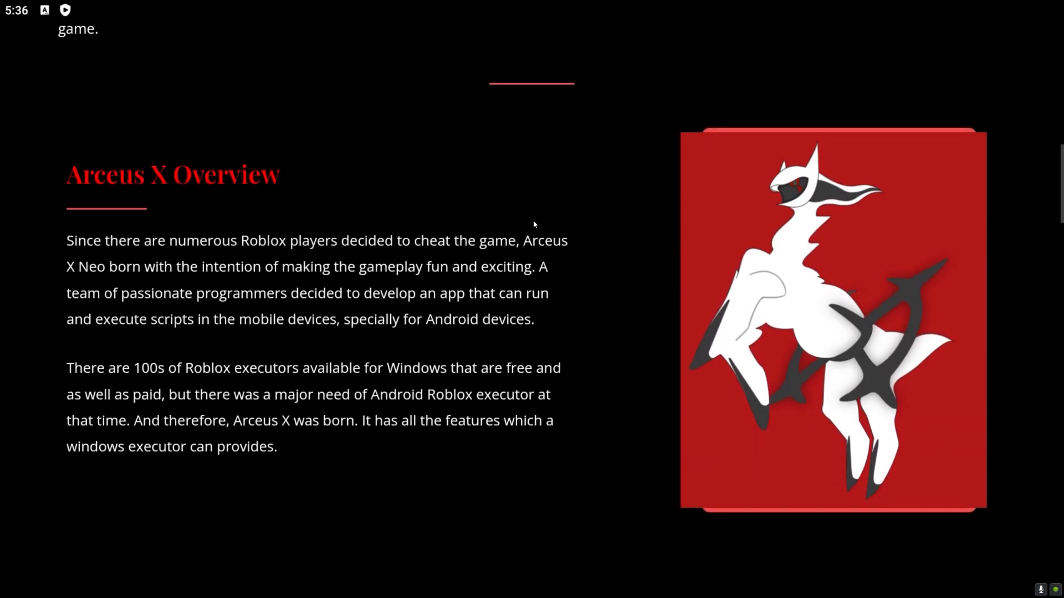
{"action": "scroll", "scroll_direction": "down", "scroll_amount": 3}
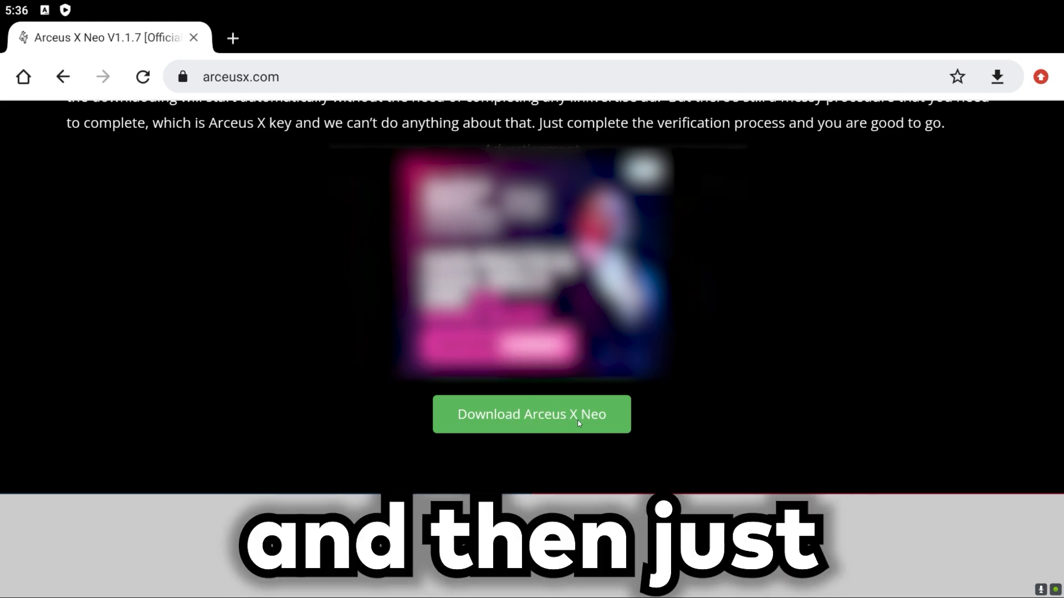
- Download Roblox Arceus X NEO 1.1.7.apk, confirming Download anyway, and view it in Chrome's Downloads
{"action": "left_click", "coordinate": [530, 414]}
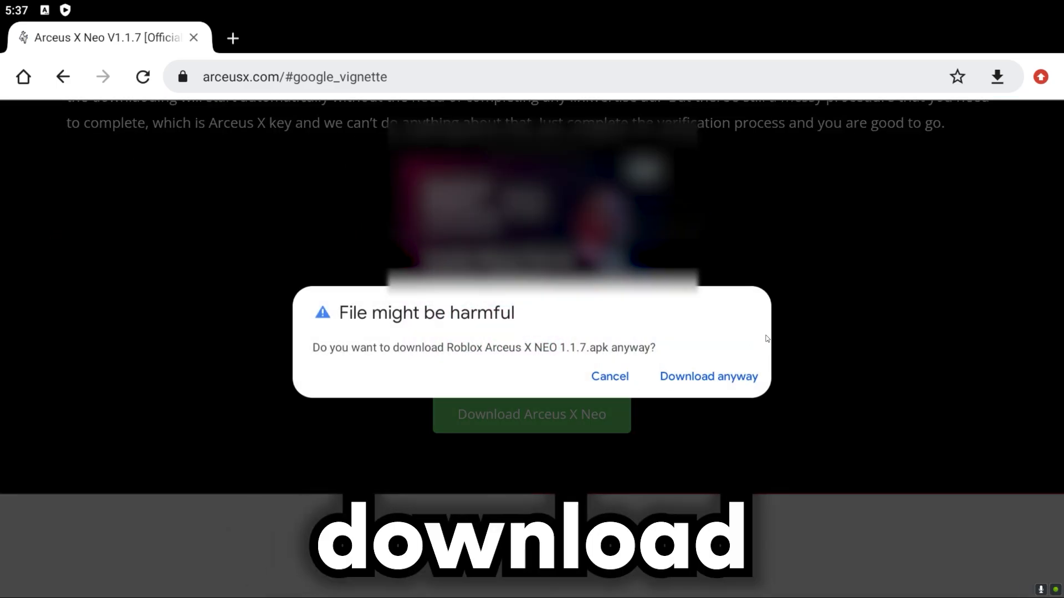
{"action": "left_click", "coordinate": [708, 376]}
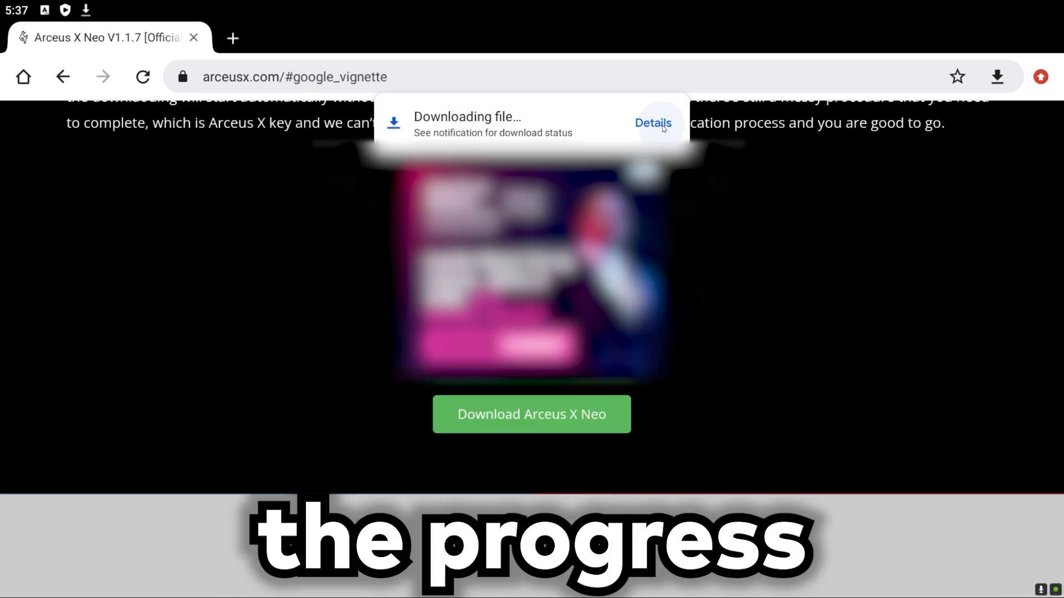
{"action": "left_click", "coordinate": [651, 123]}
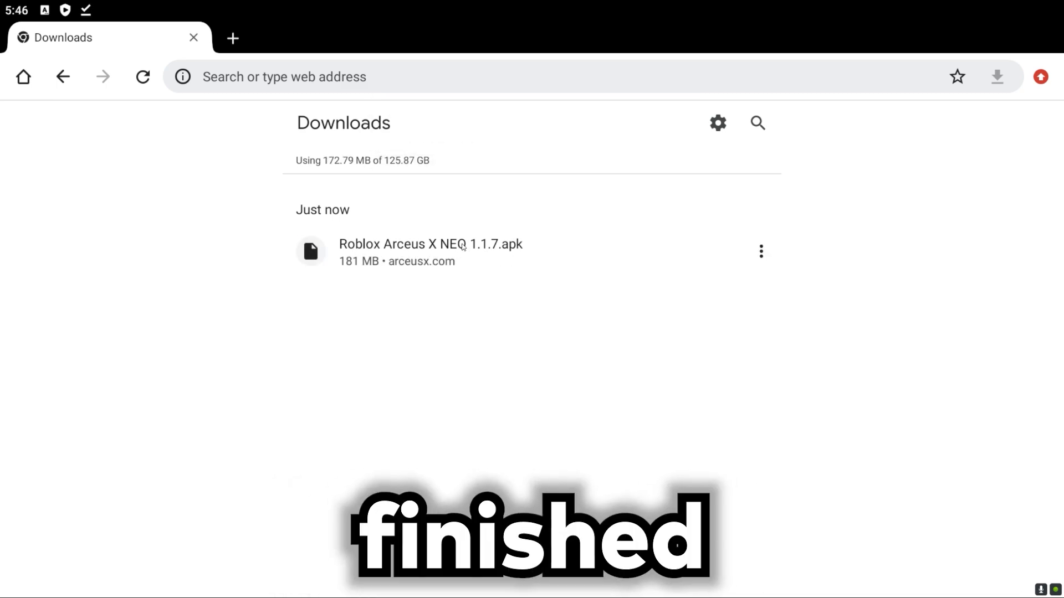
- Install the downloaded Arceus X NEO apk as Roblox and launch the app
{"action": "left_click", "coordinate": [431, 244]}
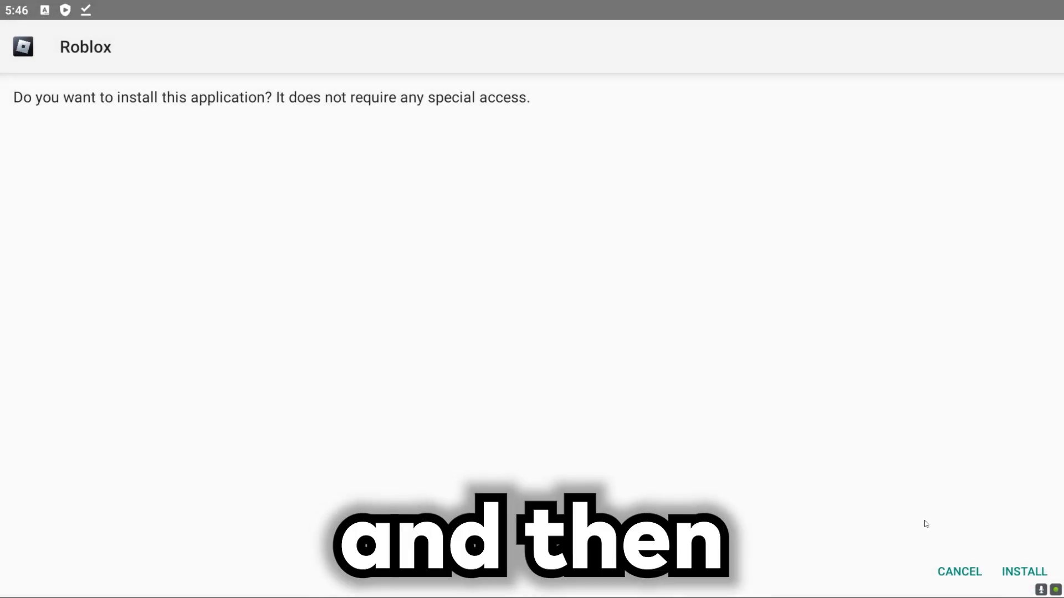
{"action": "left_click", "coordinate": [1024, 572]}
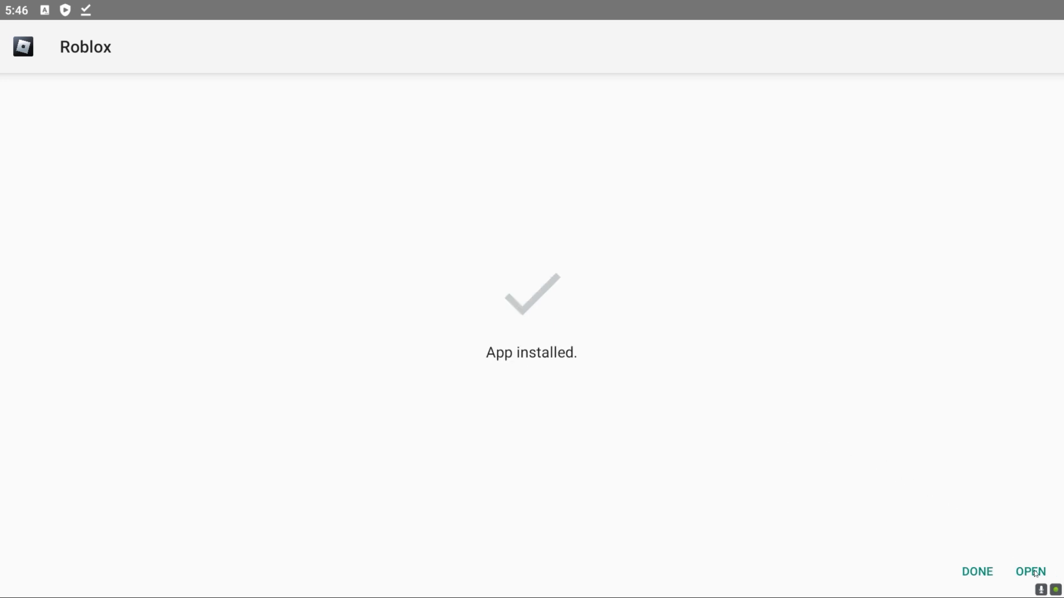
{"action": "left_click", "coordinate": [1029, 572]}
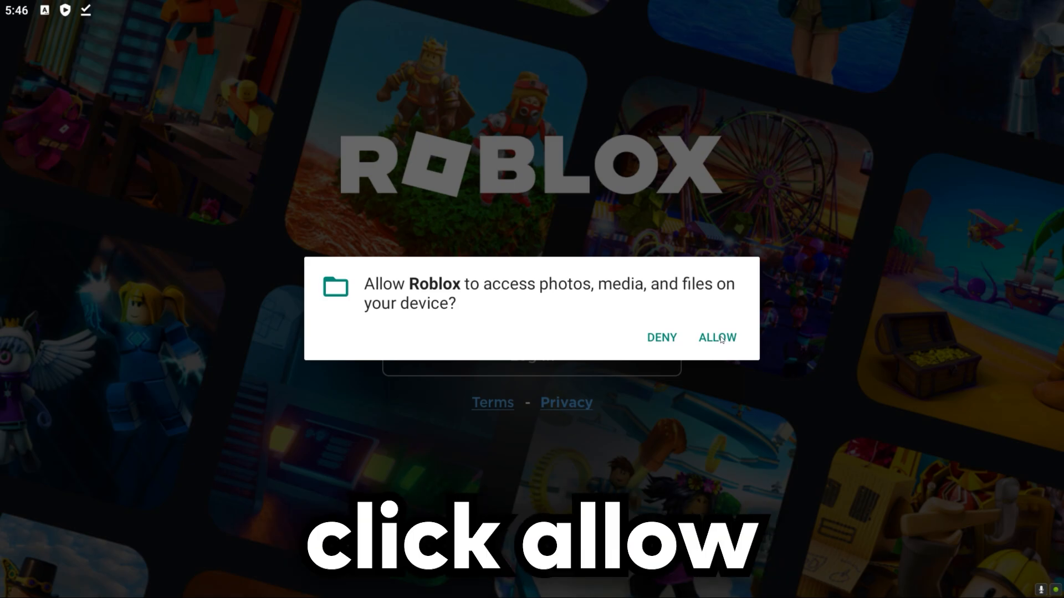
- Allow Roblox file access and choose Log In With Another Device to get a sign-in code
{"action": "left_click", "coordinate": [717, 337]}
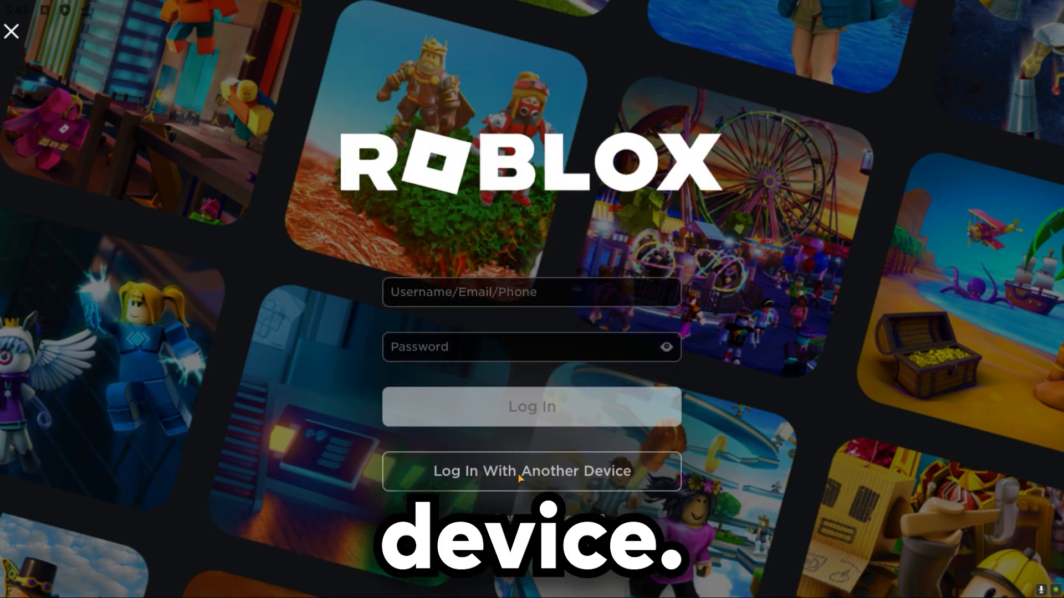
{"action": "left_click", "coordinate": [531, 471]}
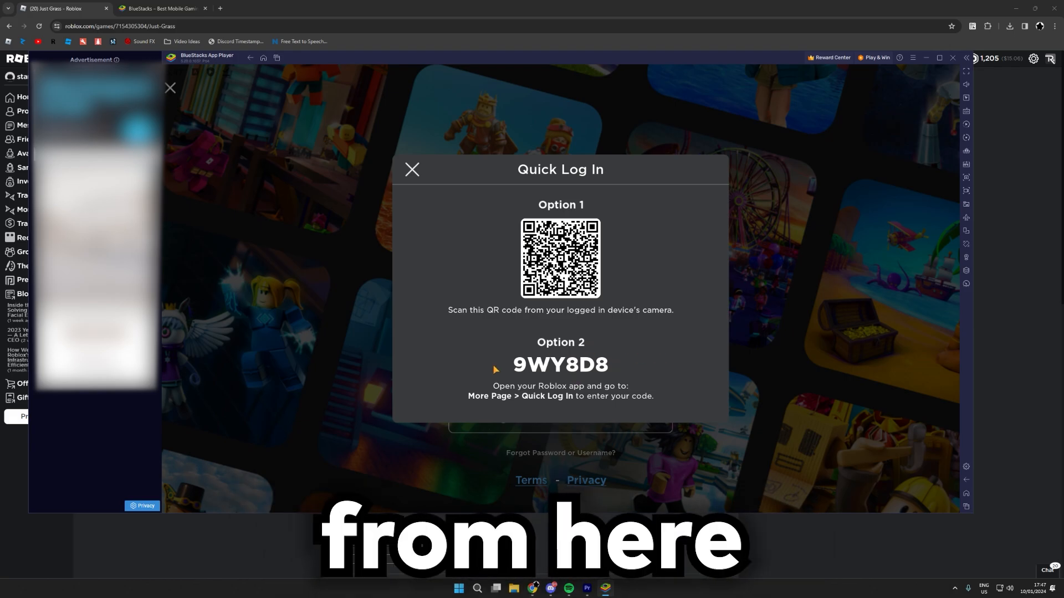
- Switch to the signed-in roblox.com site and open Quick Log In from the account settings menu
{"action": "left_click", "coordinate": [411, 169]}
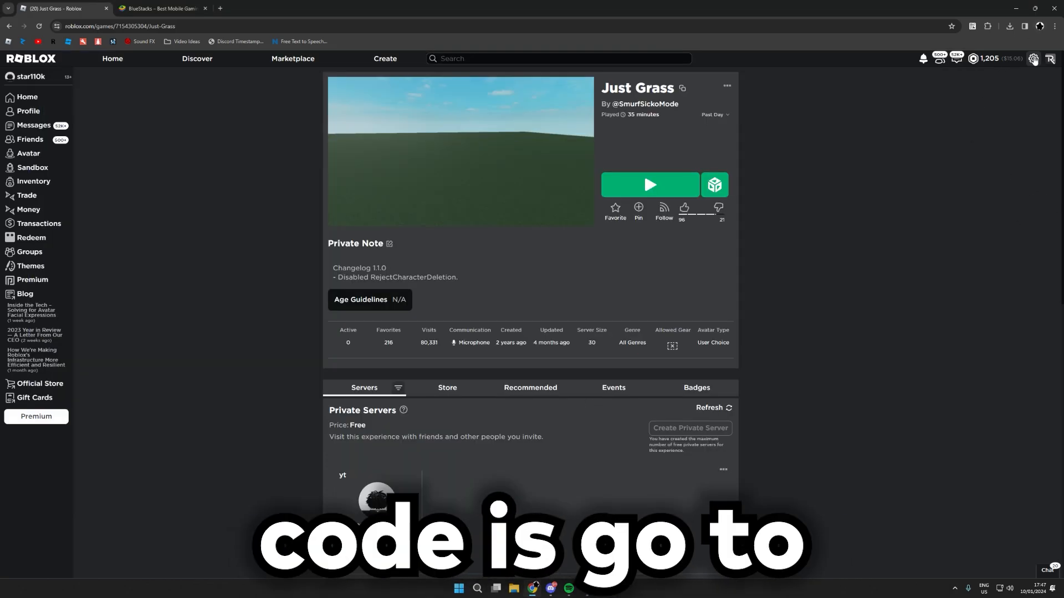
{"action": "left_click", "coordinate": [1033, 59]}
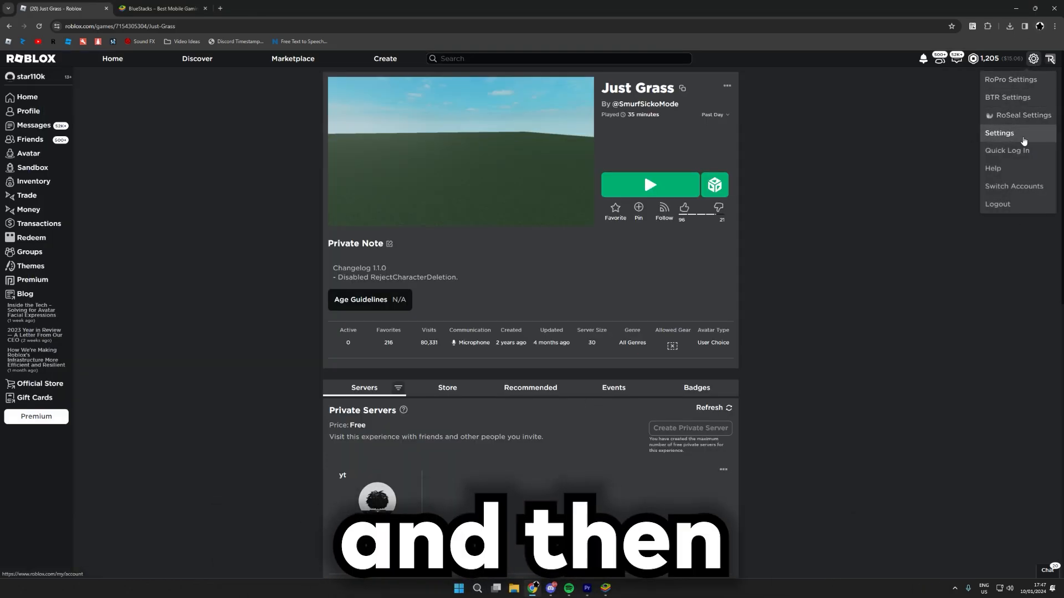
{"action": "left_click", "coordinate": [1007, 149]}
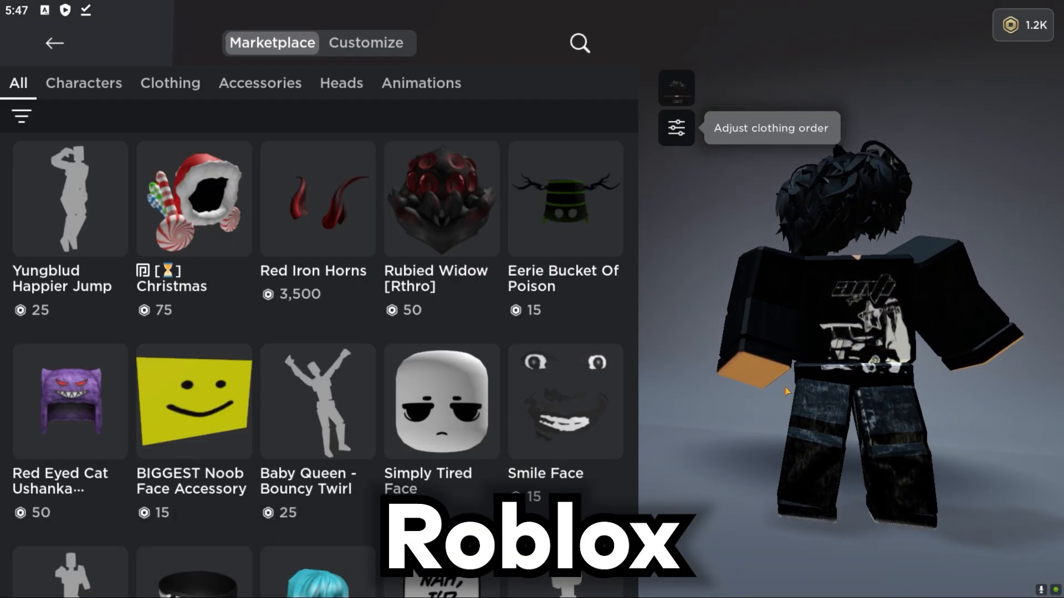
- From Roblox Home, open the Just Grass experience under Continue and start playing it
{"action": "left_click", "coordinate": [54, 43]}
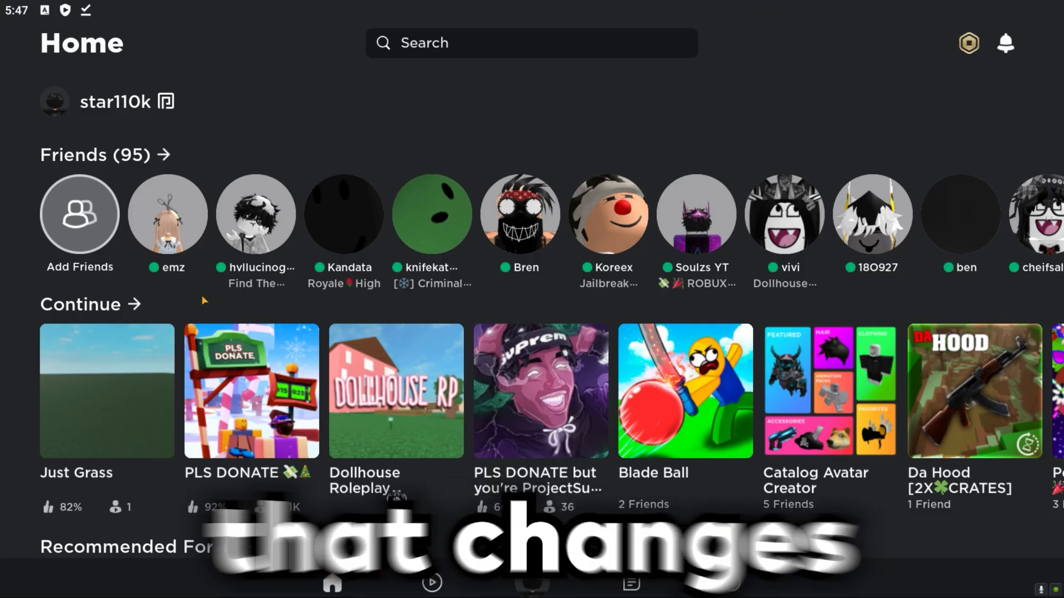
{"action": "left_click", "coordinate": [106, 391]}
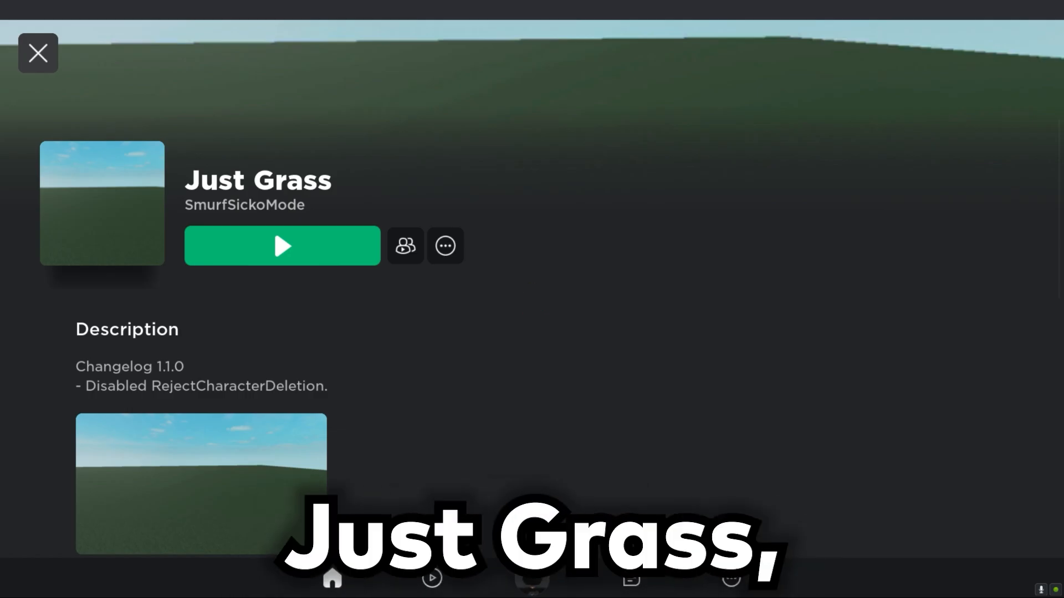
{"action": "left_click", "coordinate": [281, 246]}
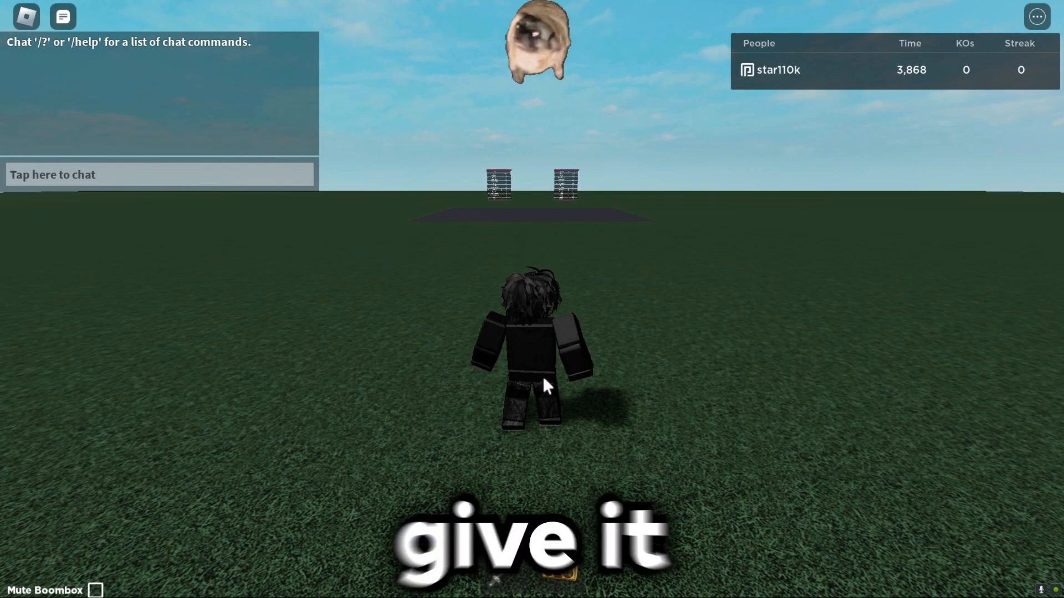
- On the Arceus X NEO Key System screen, use GET KEY to obtain a free 24-hour access key
{"action": "key", "text": "Escape"}
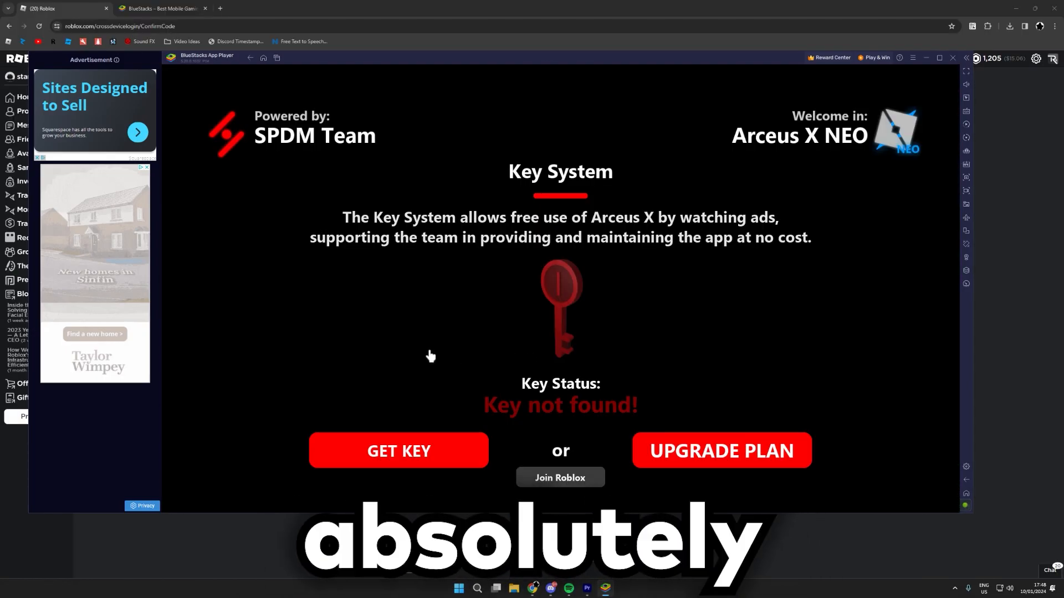
{"action": "mouse_move", "coordinate": [957, 85]}
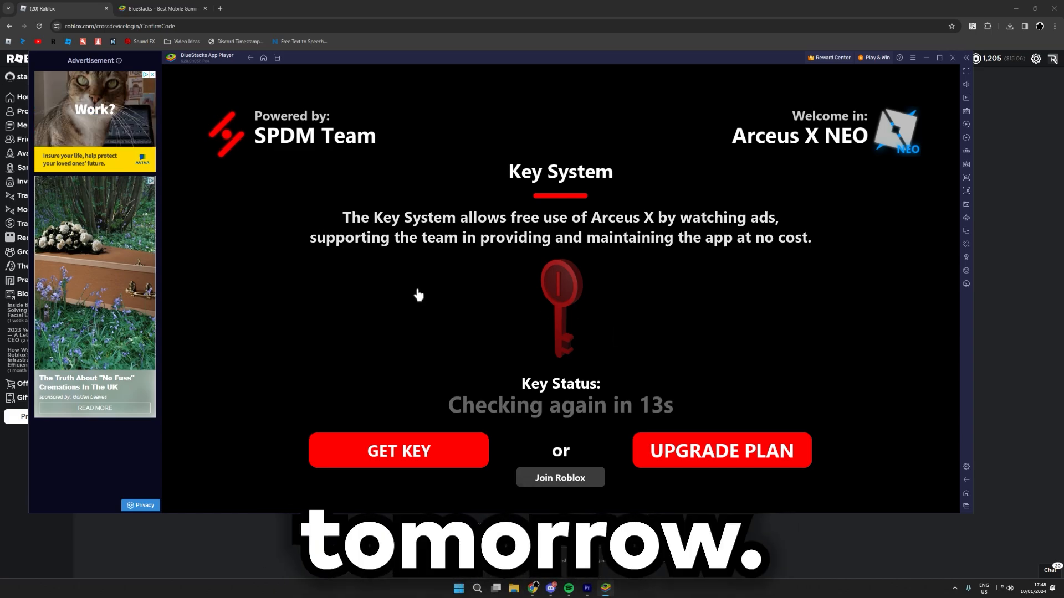
{"action": "left_click", "coordinate": [398, 451]}
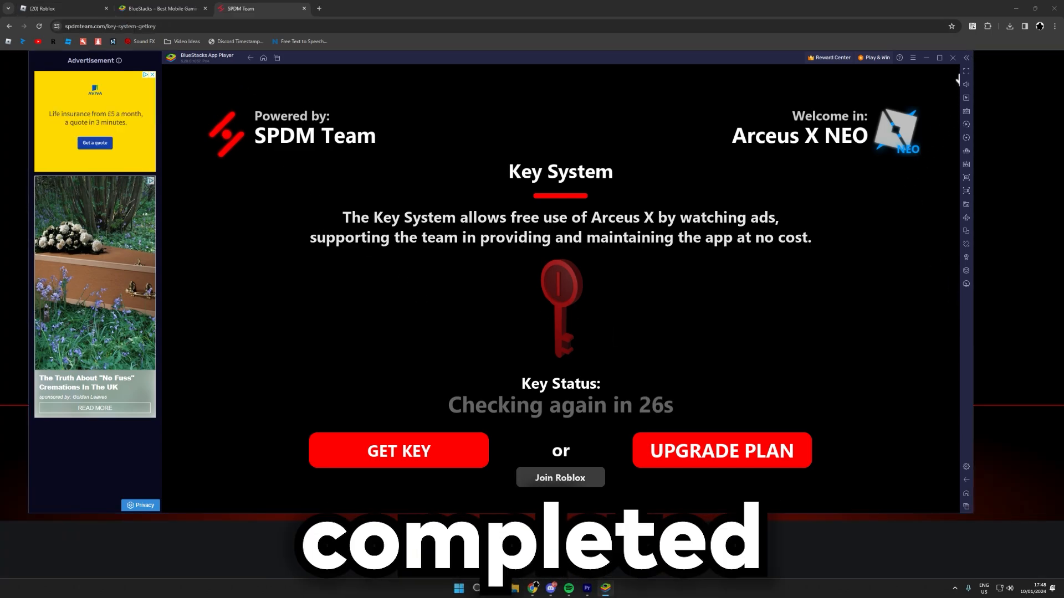
{"action": "key", "text": "F11"}
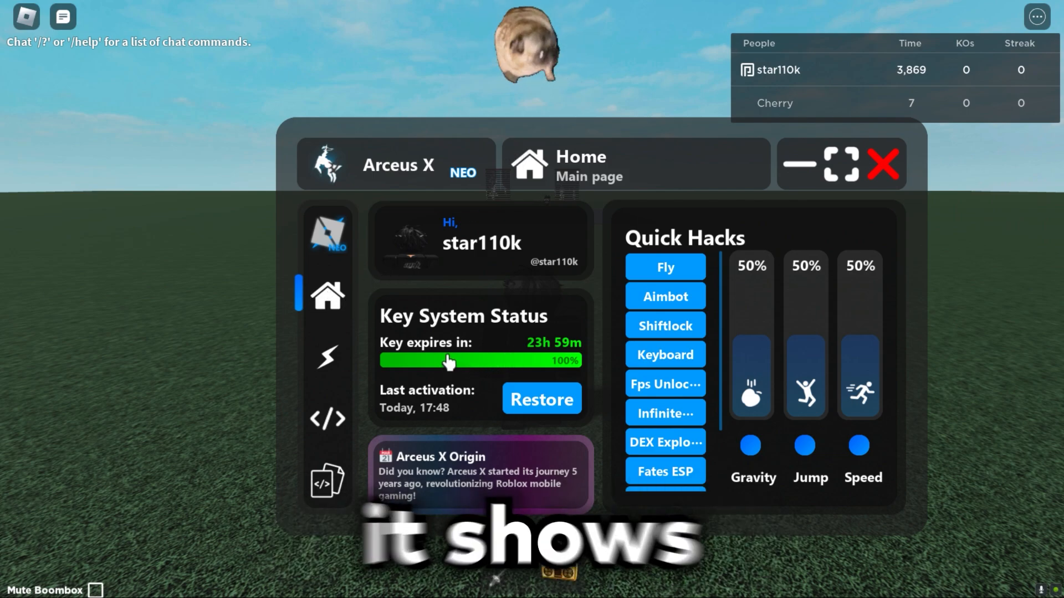
{"action": "mouse_move", "coordinate": [488, 339]}
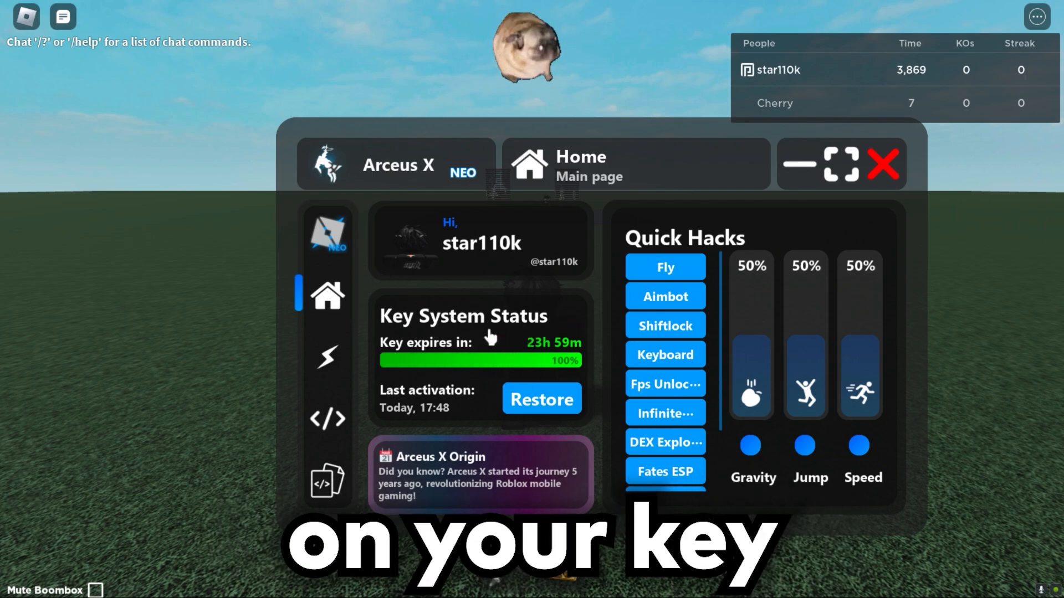
- Run Infinite Yield from the Hacks Hub recommended scripts and dismiss the File Error popup
{"action": "left_click", "coordinate": [327, 358]}
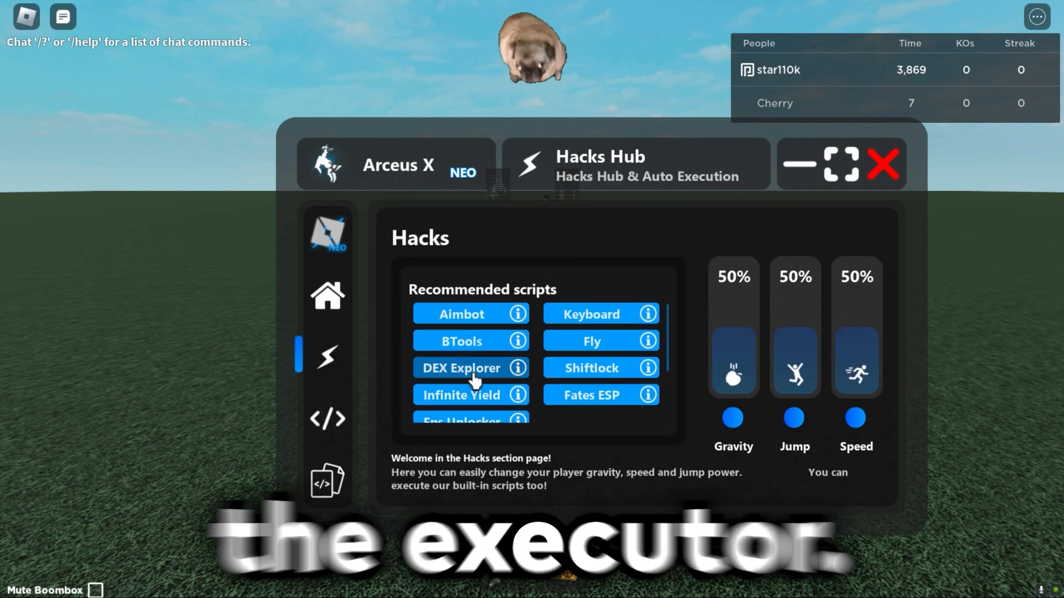
{"action": "left_click", "coordinate": [461, 368]}
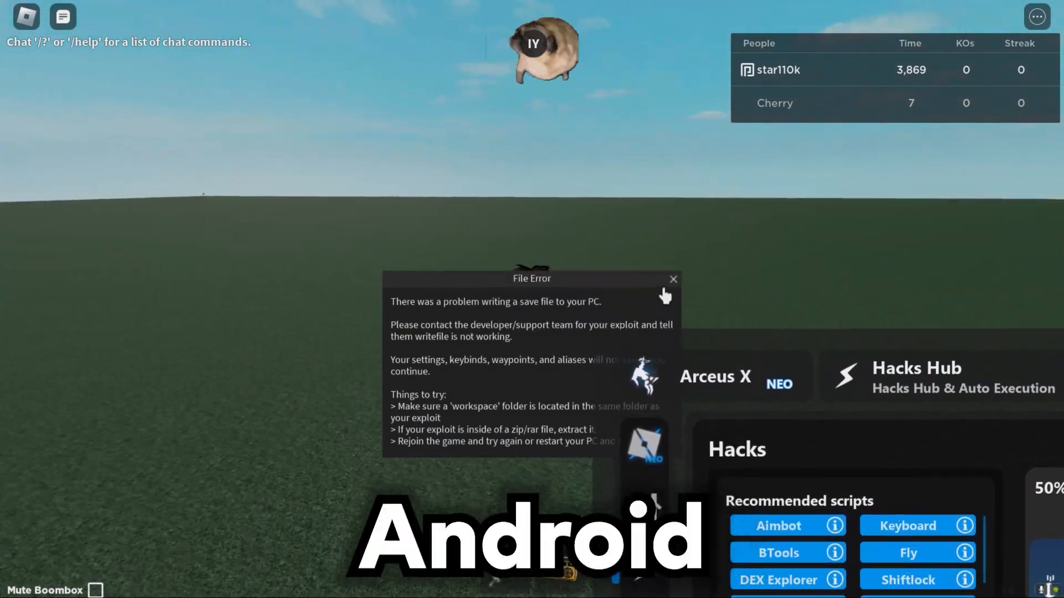
{"action": "left_click", "coordinate": [672, 279]}
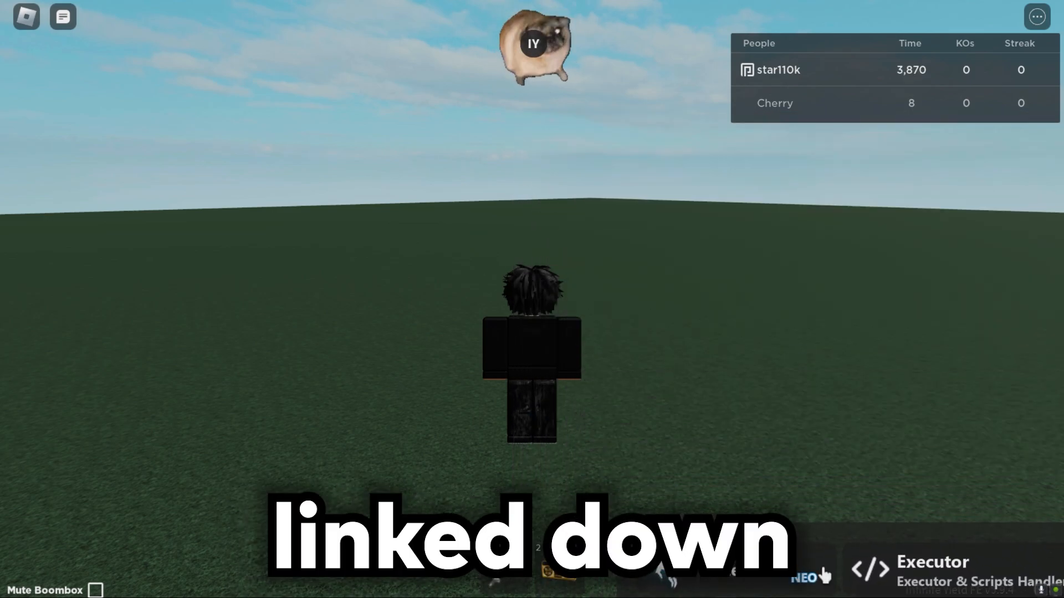
{"action": "mouse_move", "coordinate": [695, 371]}
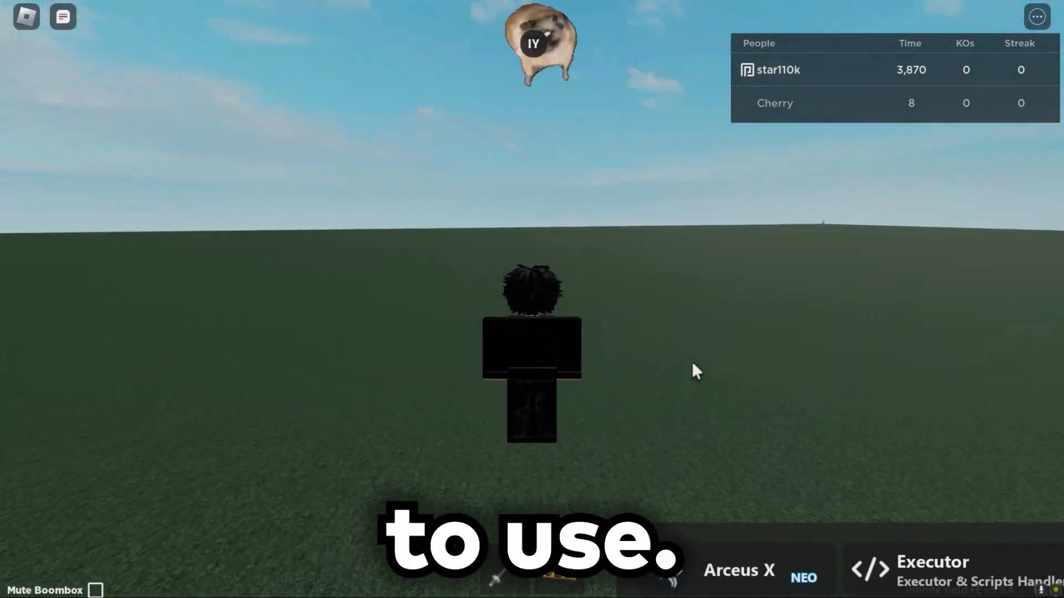